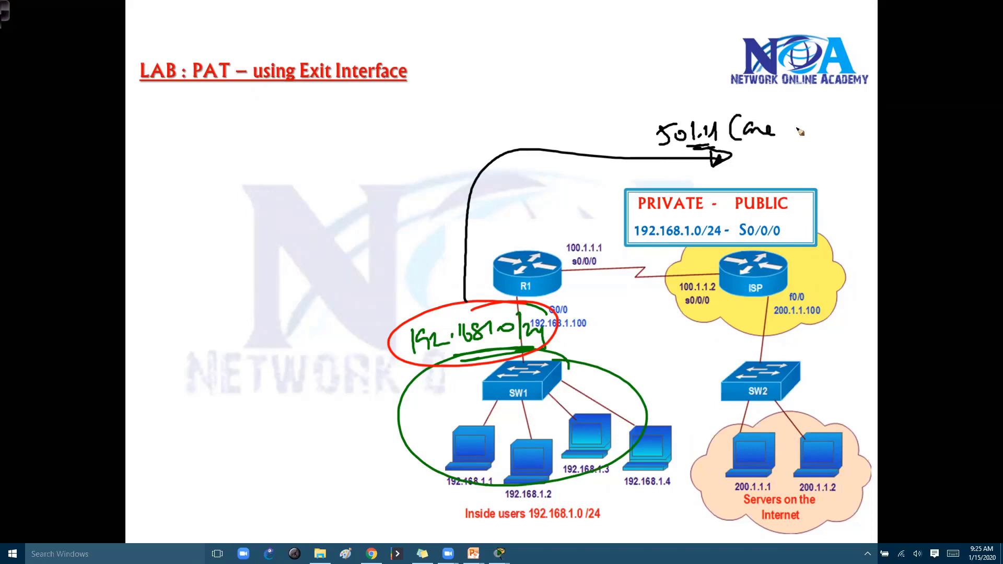
# Ink the slide noting the exit interface S0/0/0 provides one IP for 192.168.1.0/24
pyautogui.write('IP)')
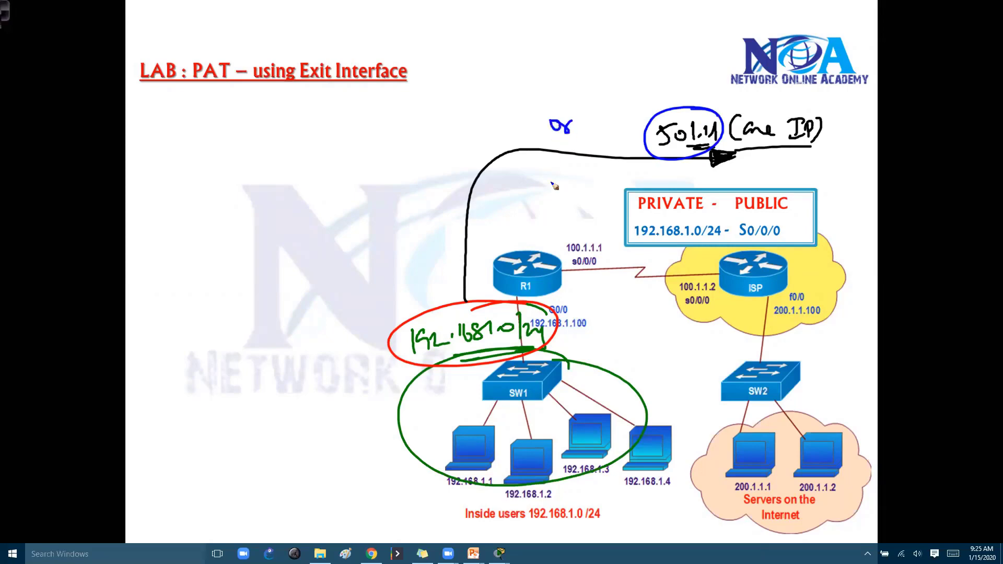
pyautogui.moveTo(587, 273)
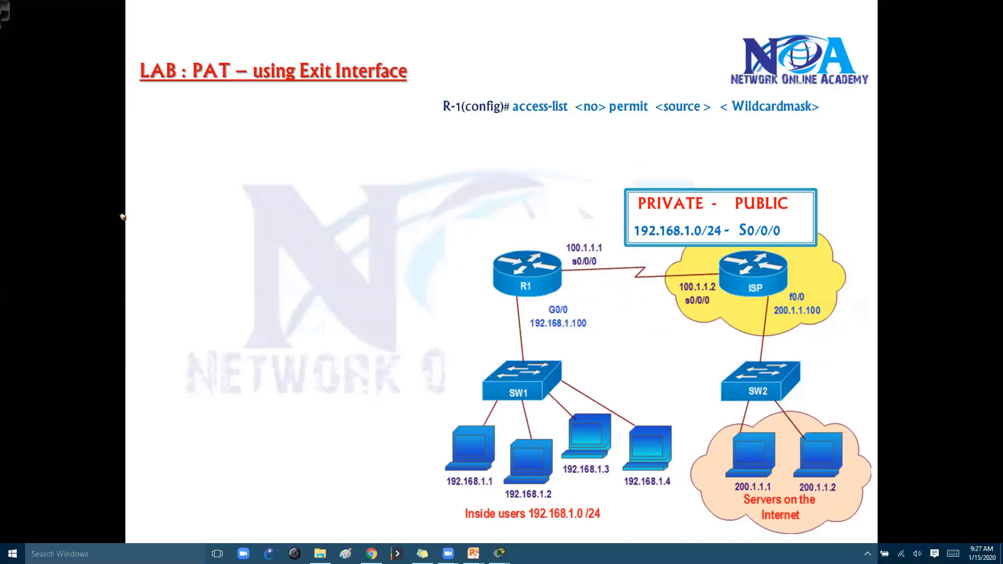
pyautogui.moveTo(579, 107)
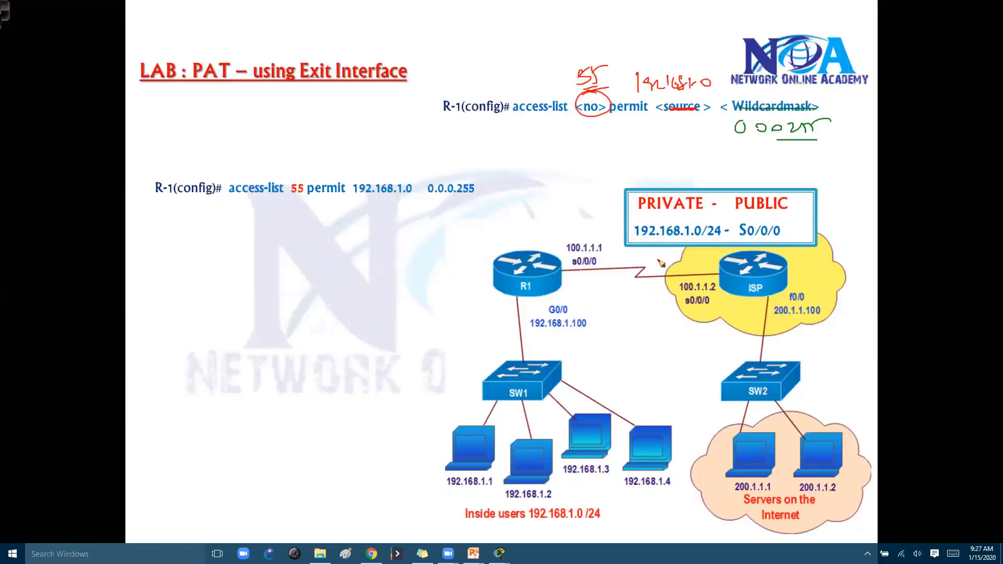
pyautogui.moveTo(660, 242)
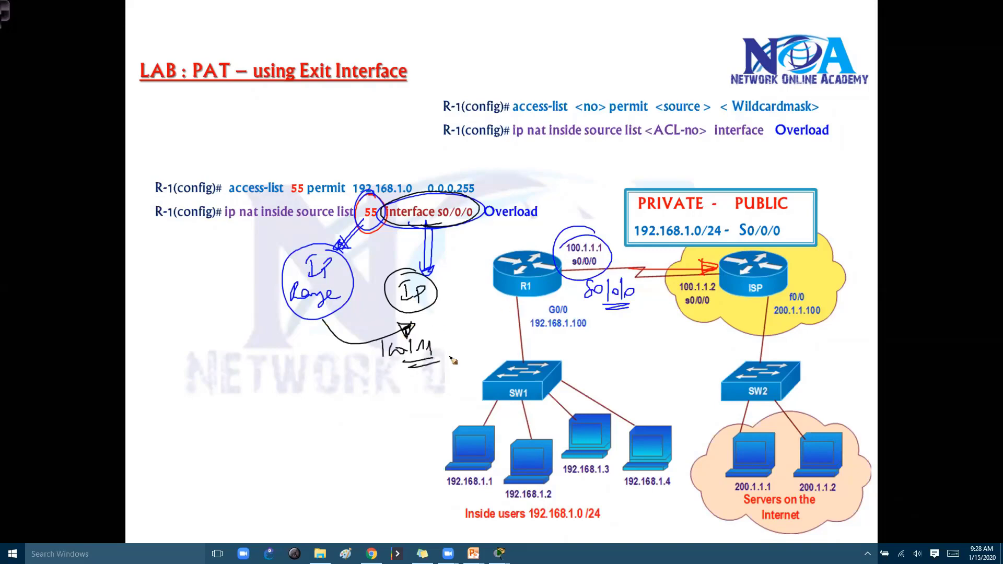
pyautogui.moveTo(496, 256)
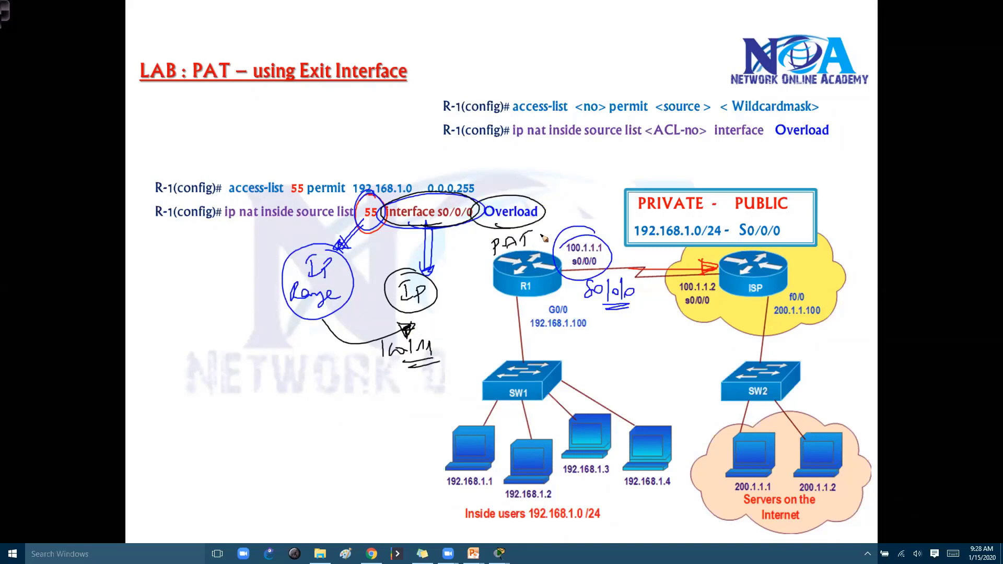
pyautogui.moveTo(557, 182)
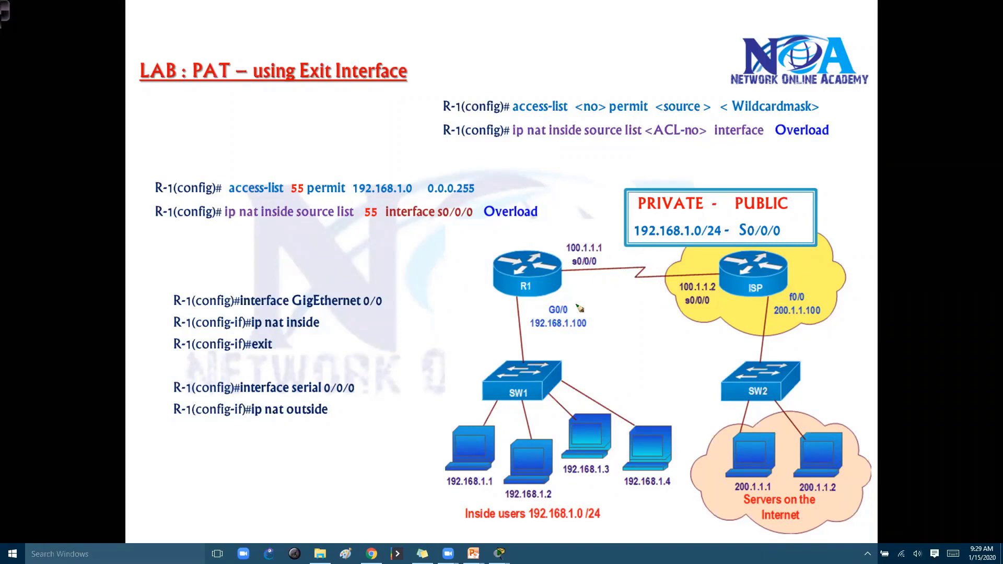
# Reveal the ip nat inside on GigabitEthernet 0/0 and ip nat outside on serial 0/0/0 commands
pyautogui.click(498, 554)
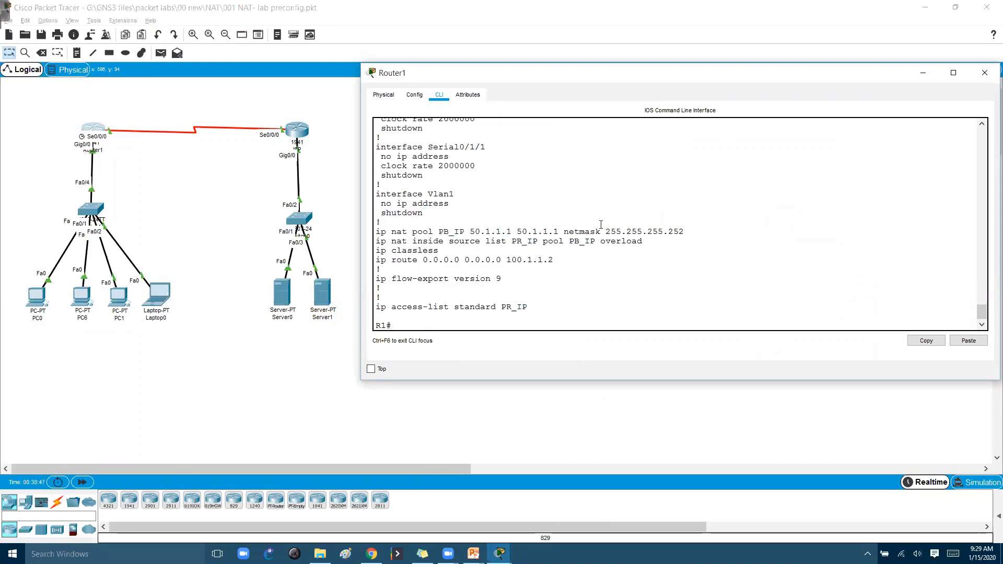
# Attempt 'no ip nat inside source list PR_IP pool PB_IP overload' on R1, which is refused as in use
pyautogui.write('conf t')
pyautogui.write('no')
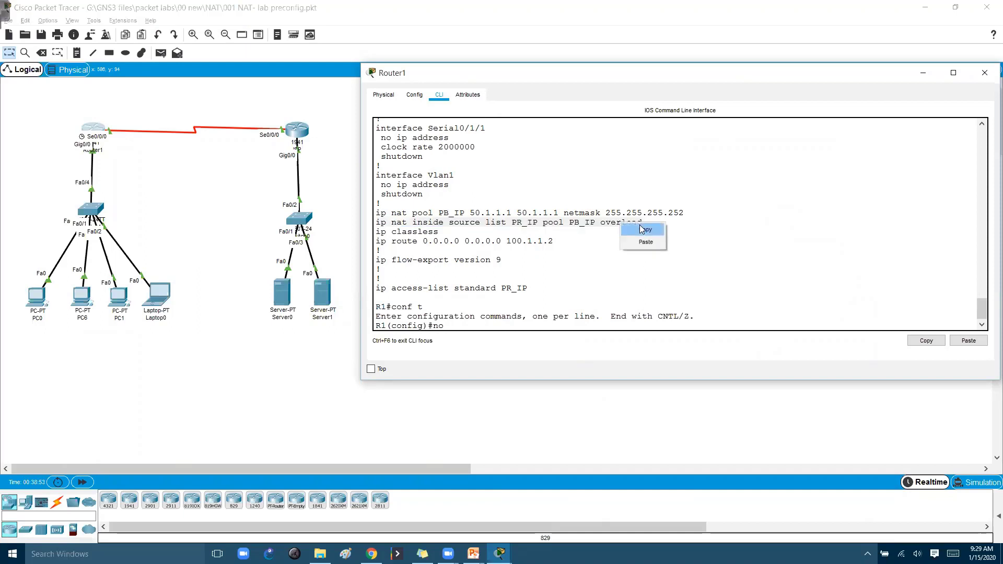
pyautogui.click(645, 241)
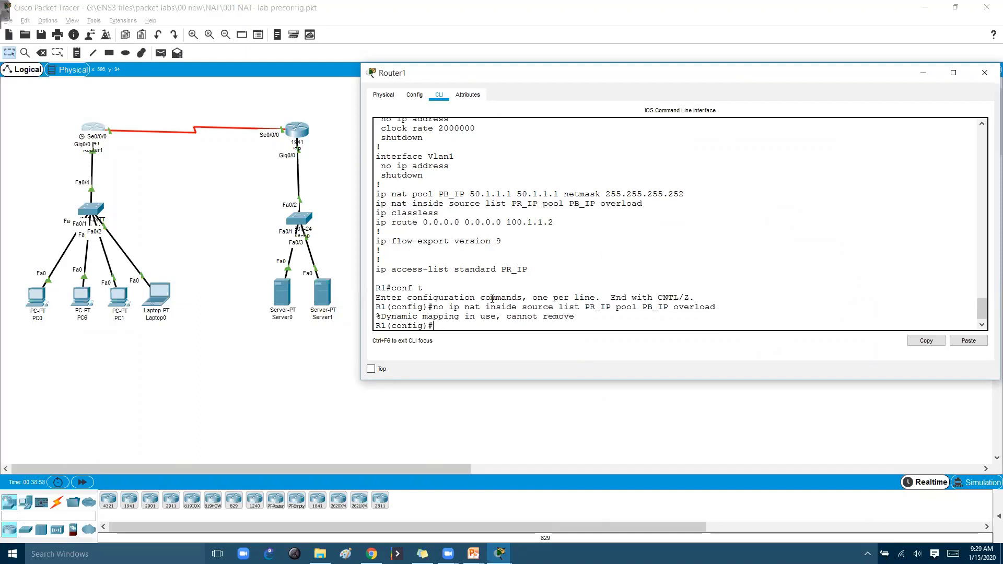
pyautogui.write('end')
pyautogui.write('clear ip nat')
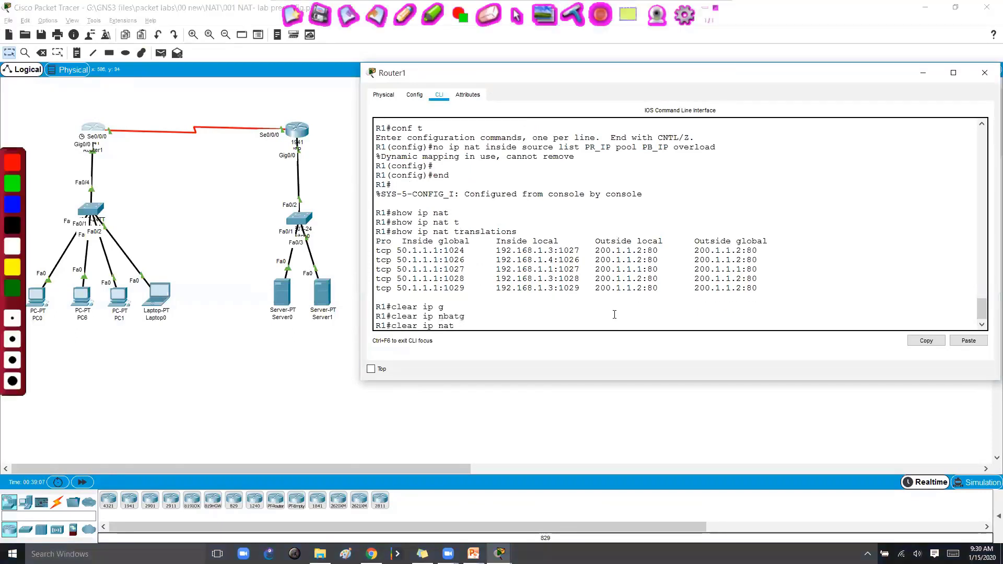
# Clear all NAT translations with 'clear ip nat translation *' and re-enter configuration mode
pyautogui.press('Return')
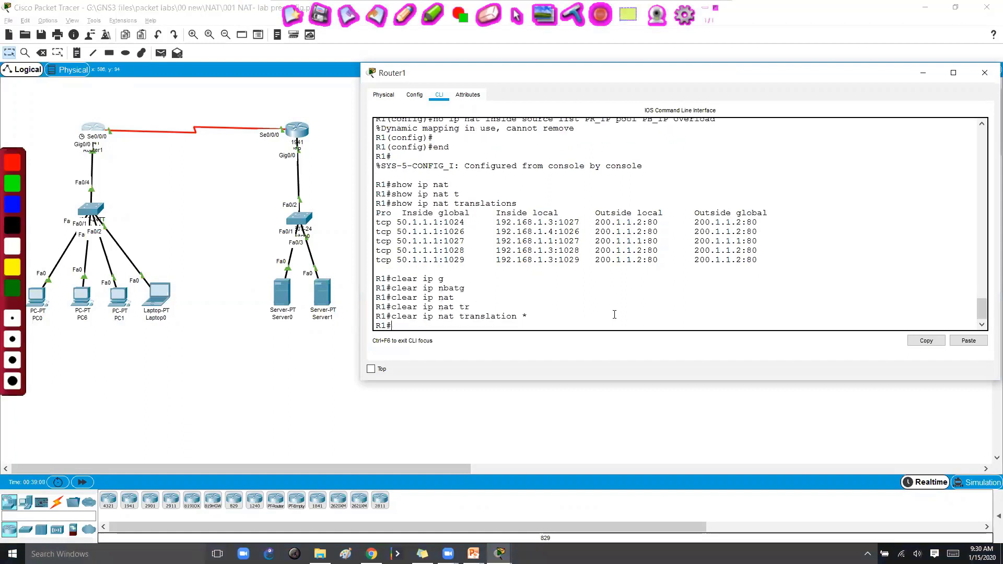
pyautogui.moveTo(697, 6)
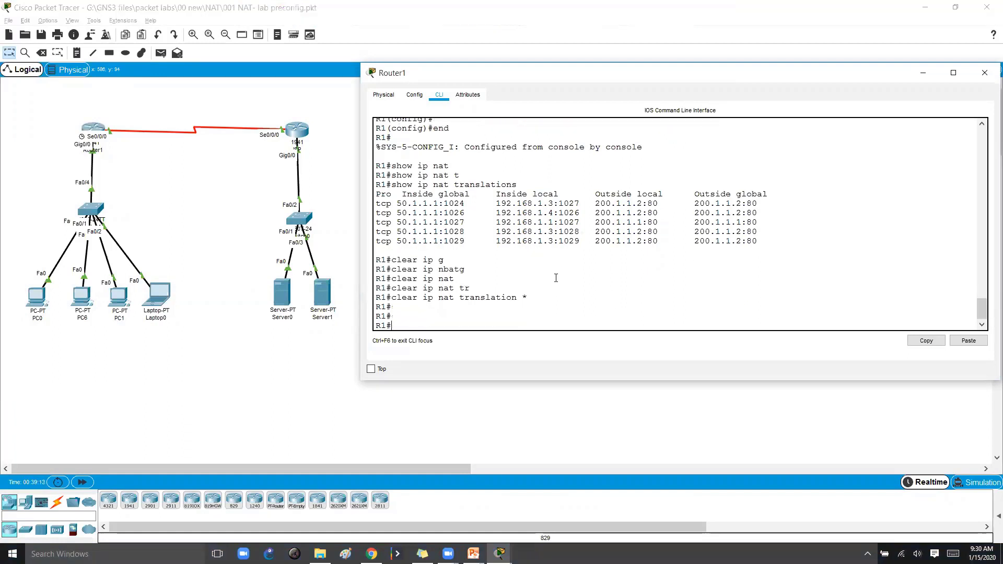
pyautogui.write('cifn t')
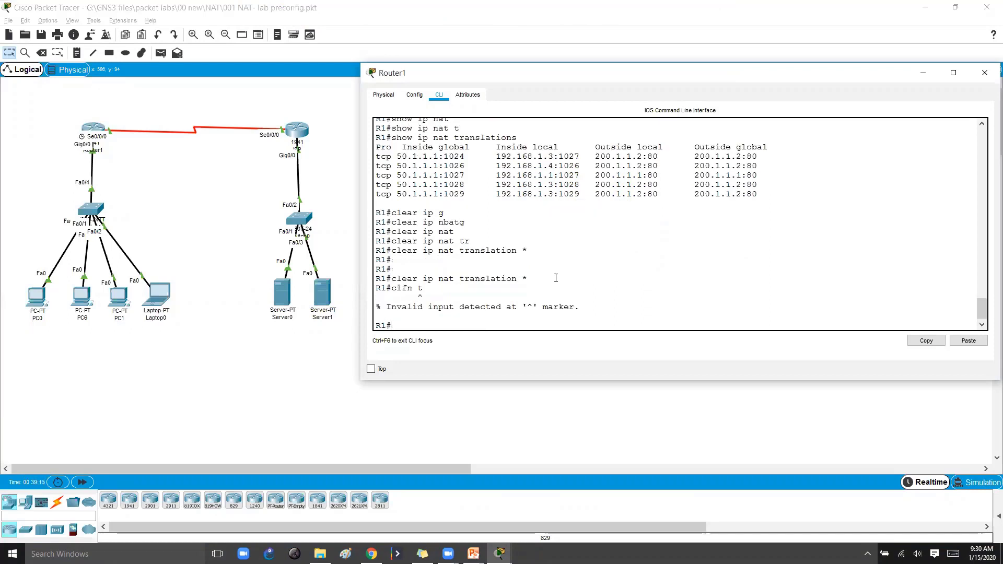
pyautogui.write('conf t')
pyautogui.write('no ip nat inside source list PR_IP pool PB_IP overload')
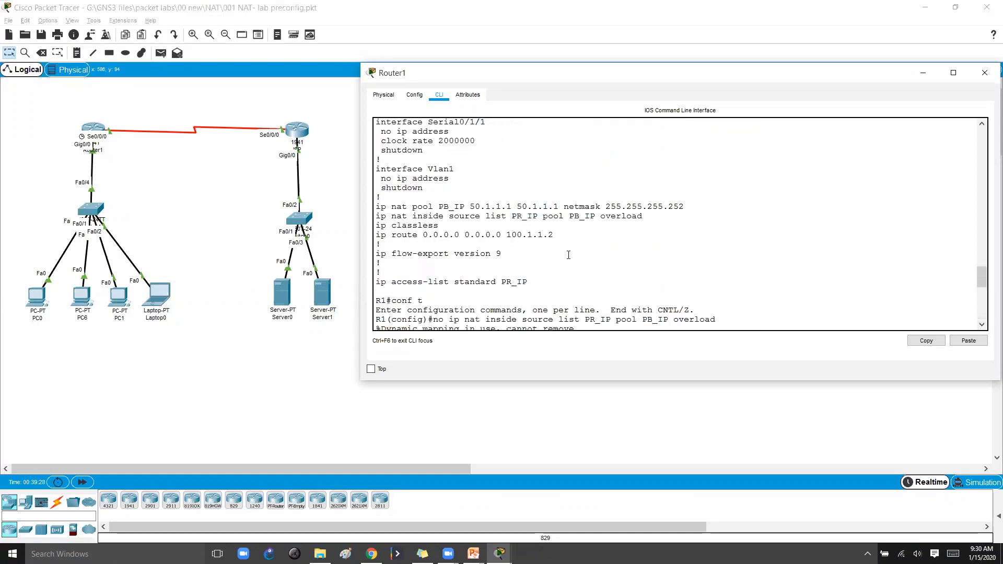
pyautogui.scroll(3)
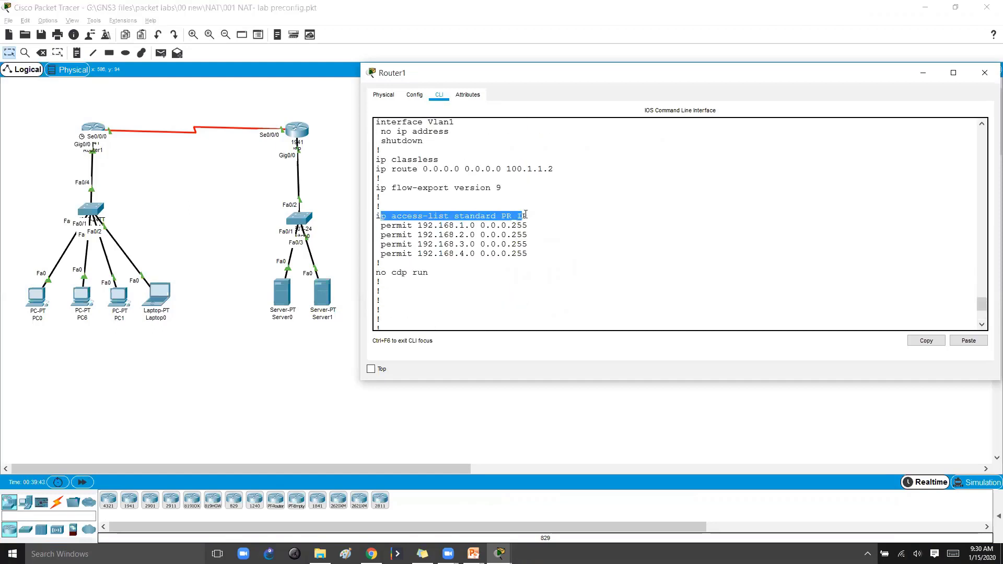
# Place Router1's CLI in global configuration mode beside the PAT lab slide
pyautogui.press('alt+tab')
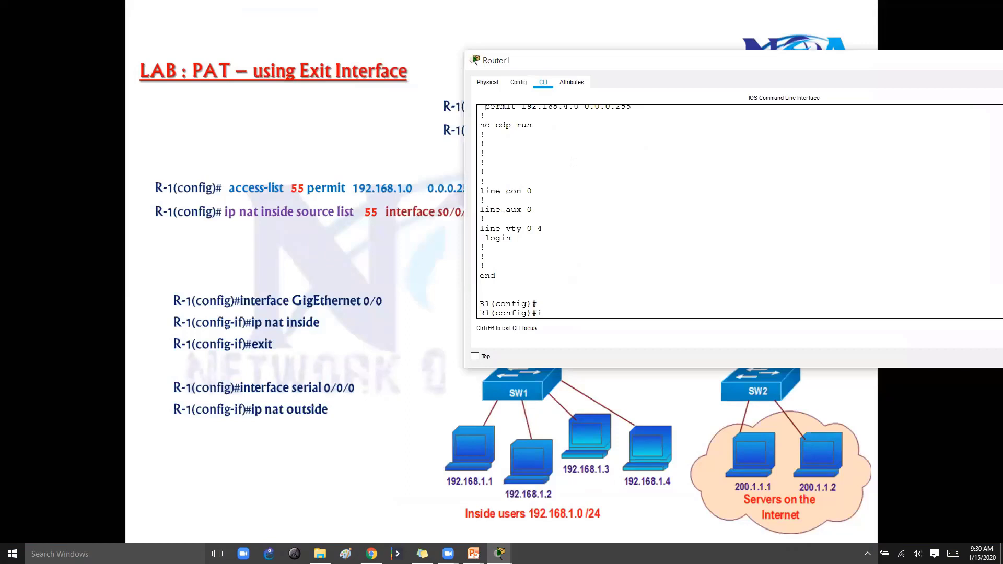
# Configure 'ip nat inside source list PR_IP interface s0/0/0 overload' on Router1
pyautogui.write('p nat inside source list')
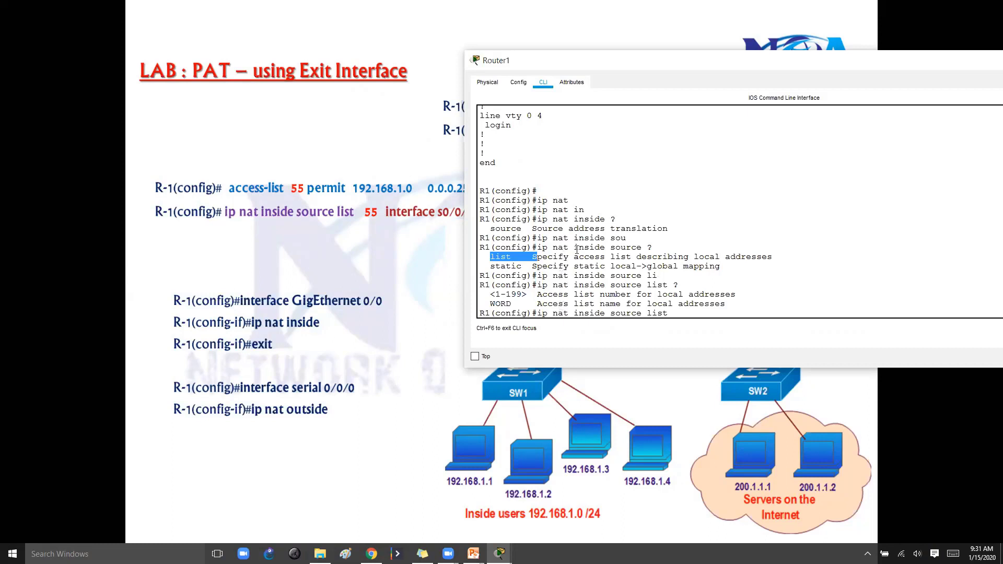
pyautogui.scroll(3)
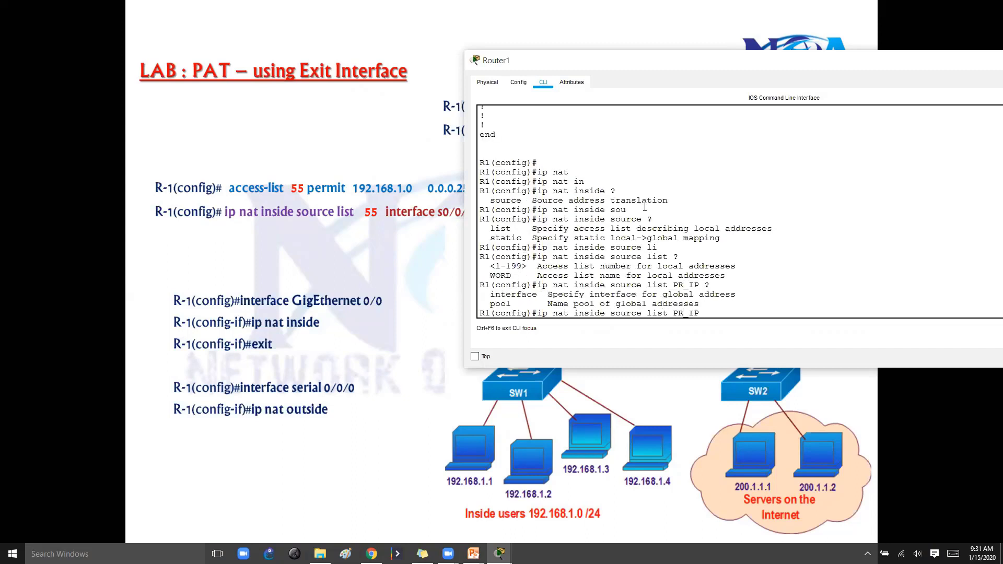
pyautogui.doubleClick(501, 303)
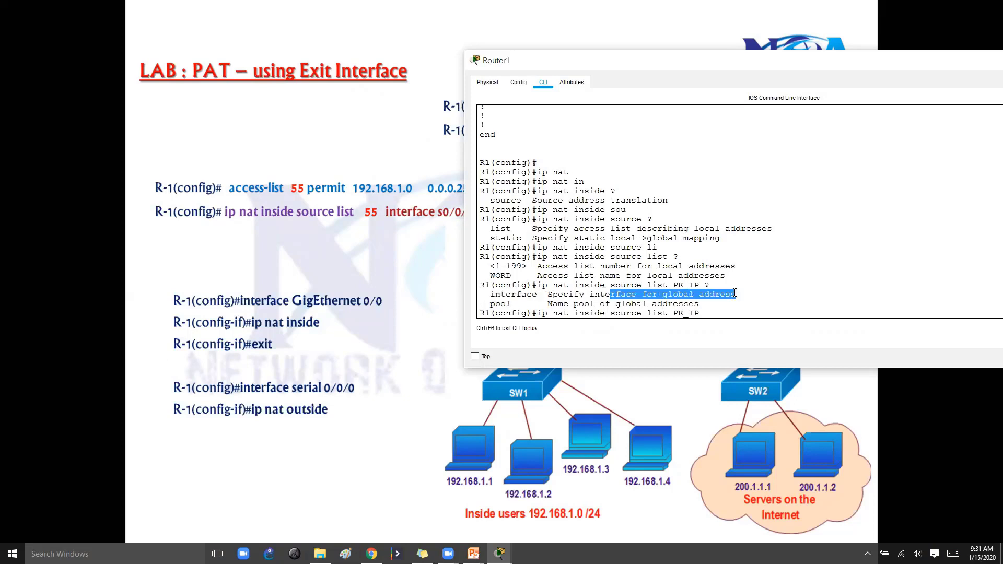
pyautogui.write('interface serial')
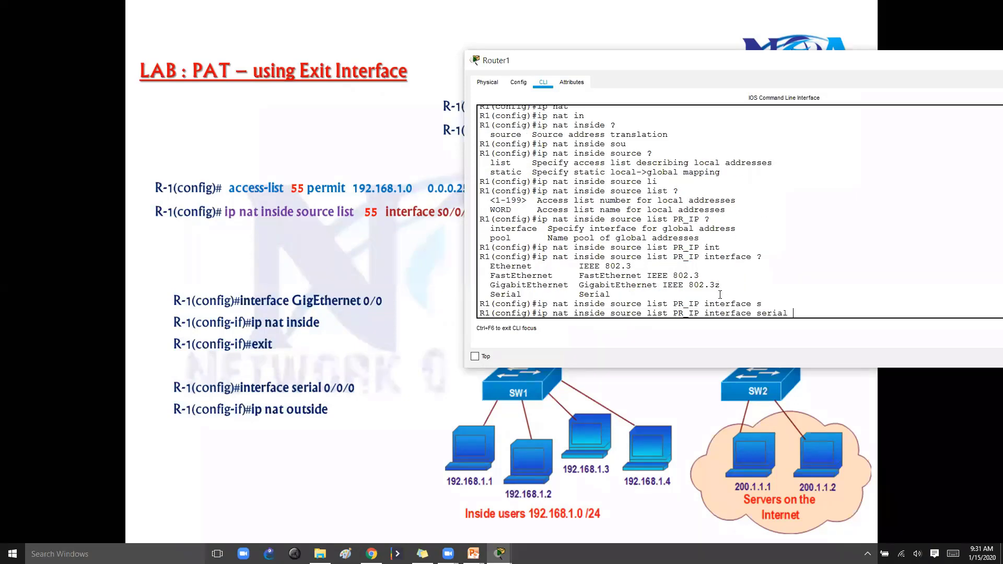
pyautogui.write('0/0/0  overload')
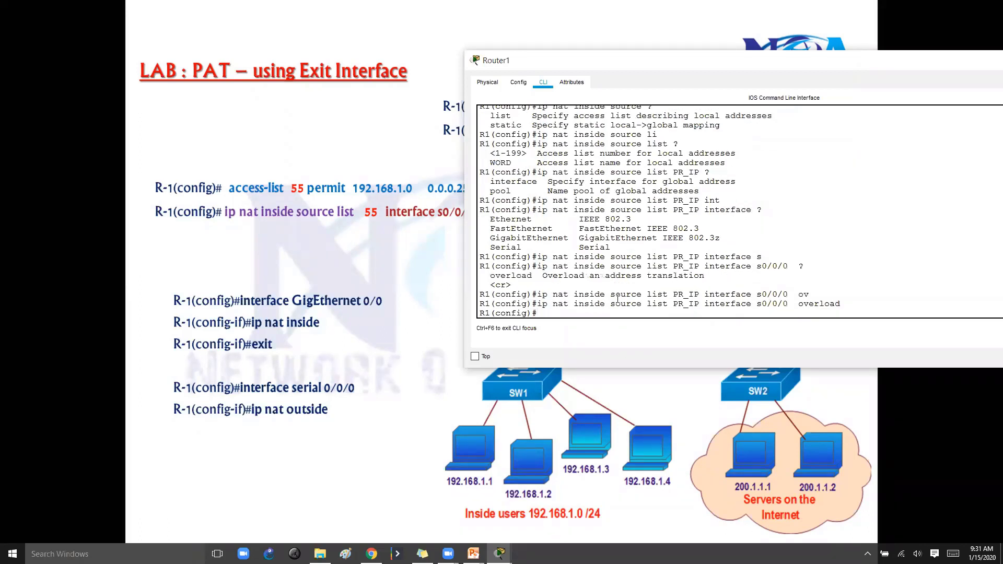
pyautogui.press('Return')
pyautogui.write('do sh his')
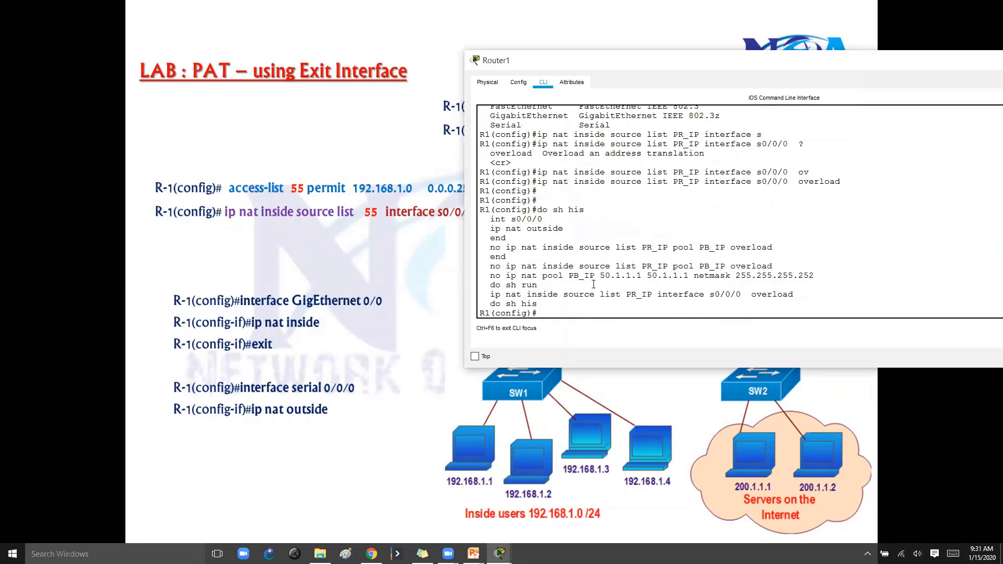
# Mark g0/0 as ip nat inside and s0/0/0 as ip nat outside on Router1
pyautogui.doubleClick(541, 293)
pyautogui.write('ip nat outside')
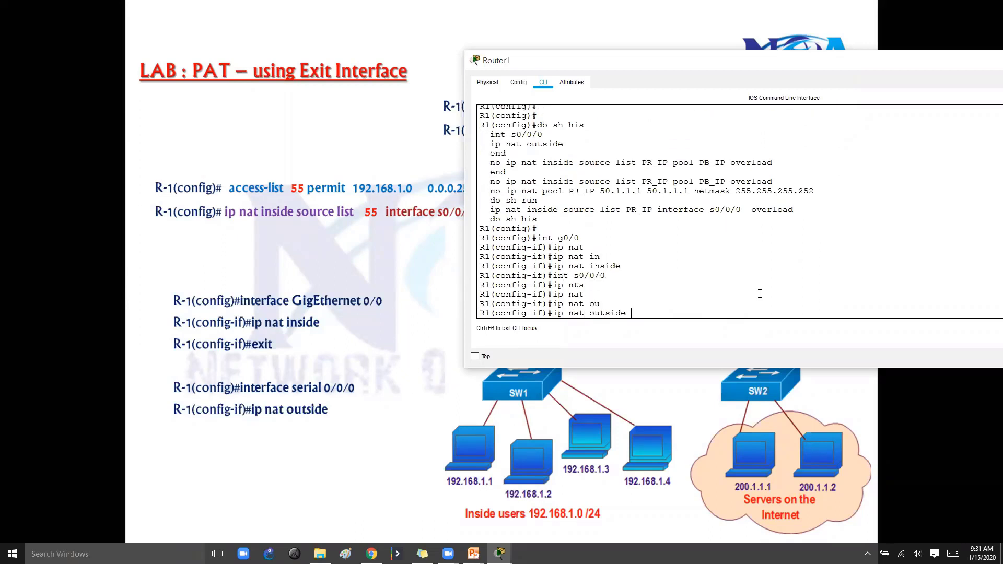
pyautogui.press('Return')
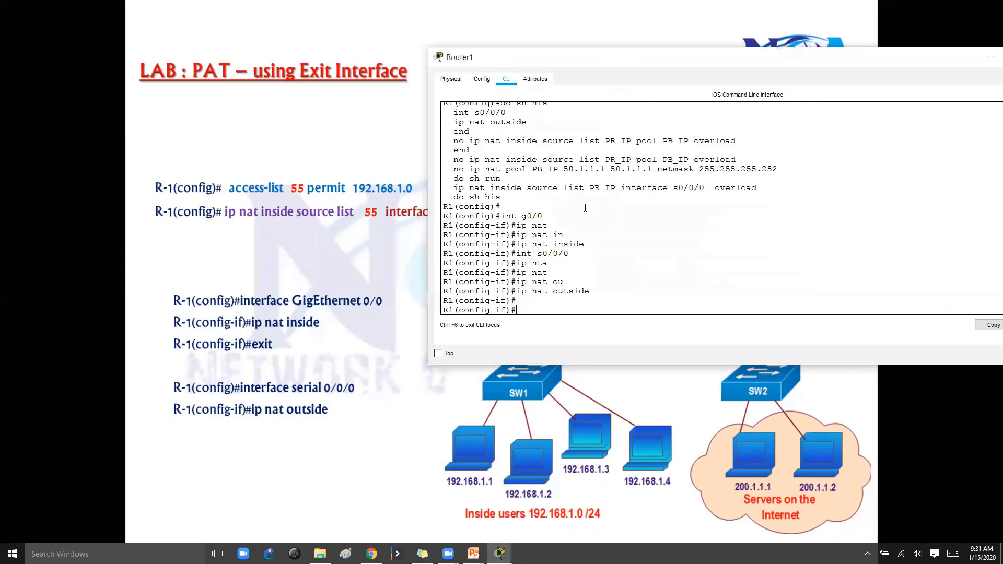
pyautogui.moveTo(499, 554)
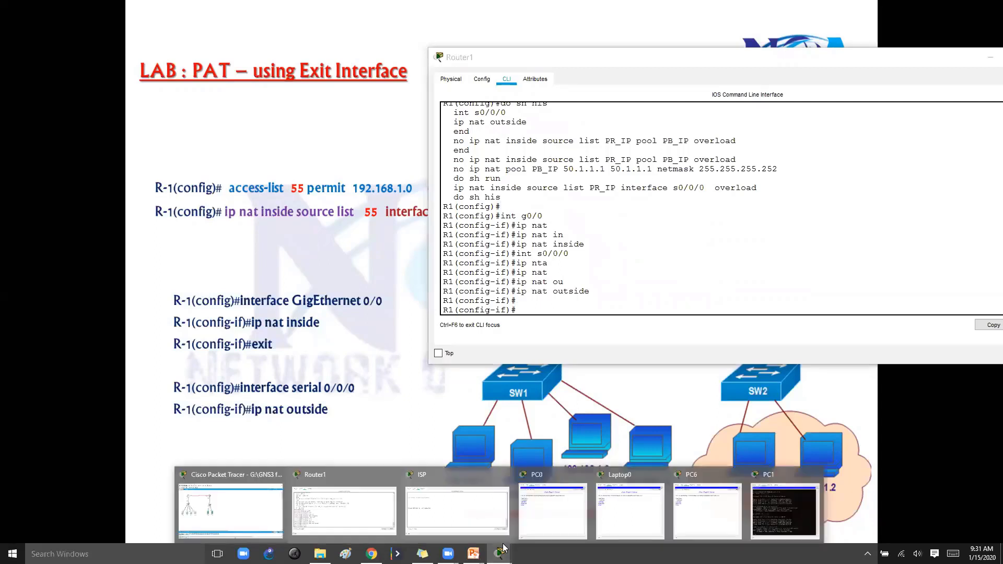
# Confirm PC1's pings to 200.1.1.2 all succeed from the topology view
pyautogui.click(552, 510)
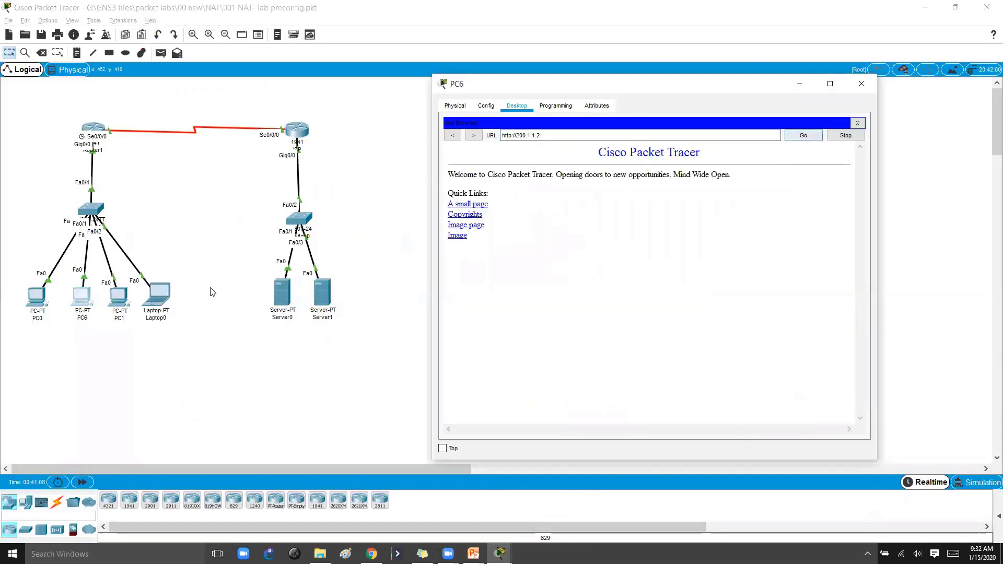
pyautogui.doubleClick(156, 294)
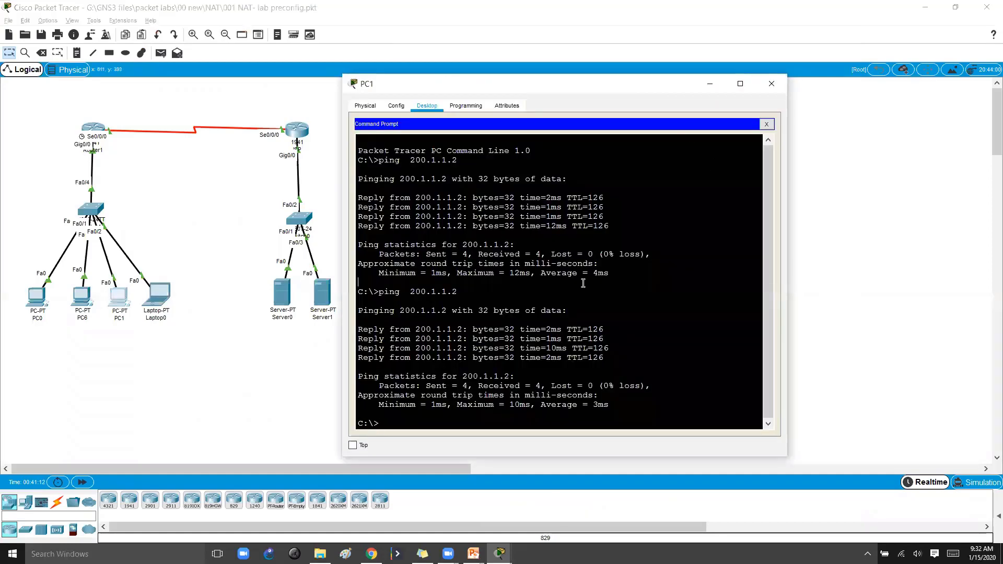
pyautogui.click(771, 83)
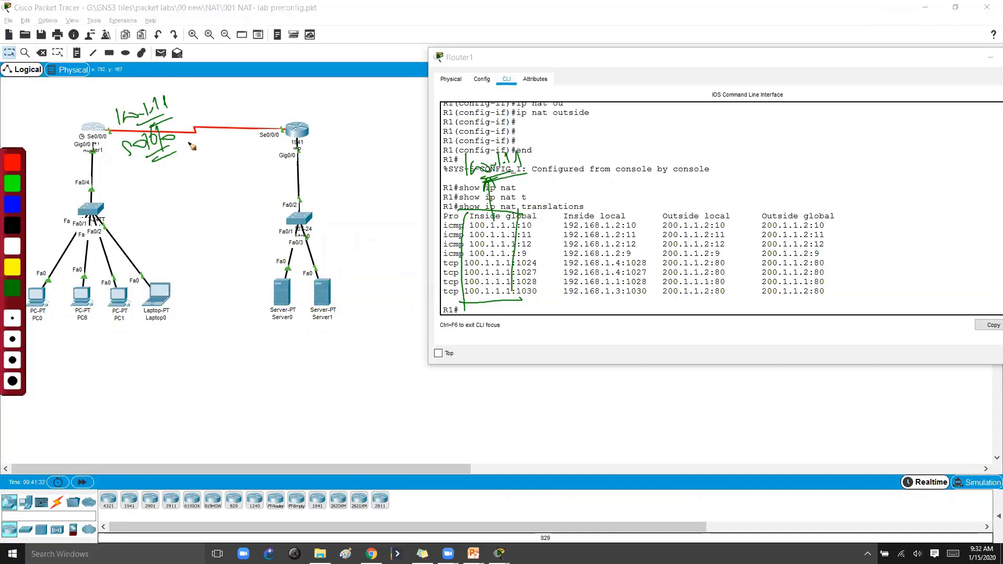
pyautogui.moveTo(612, 214)
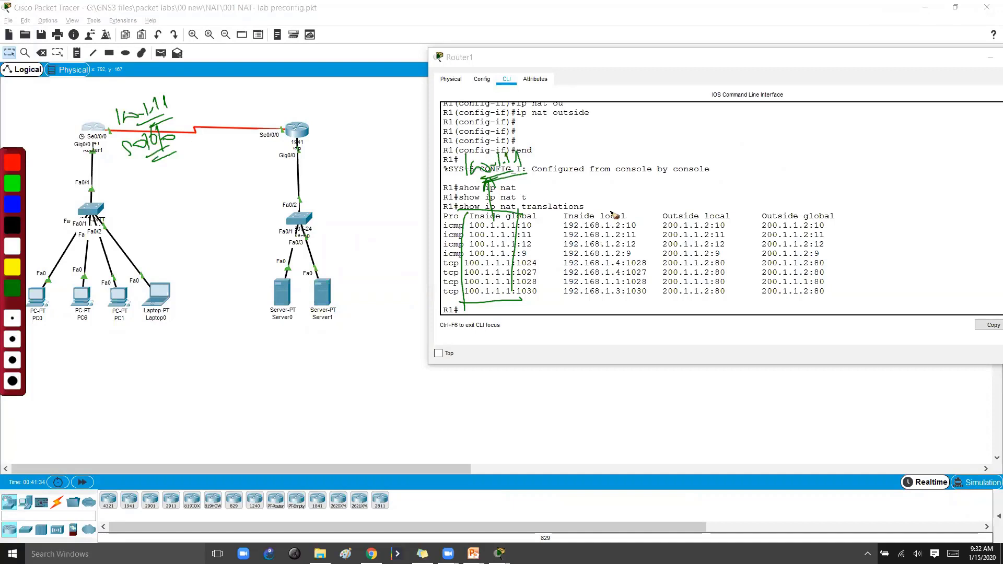